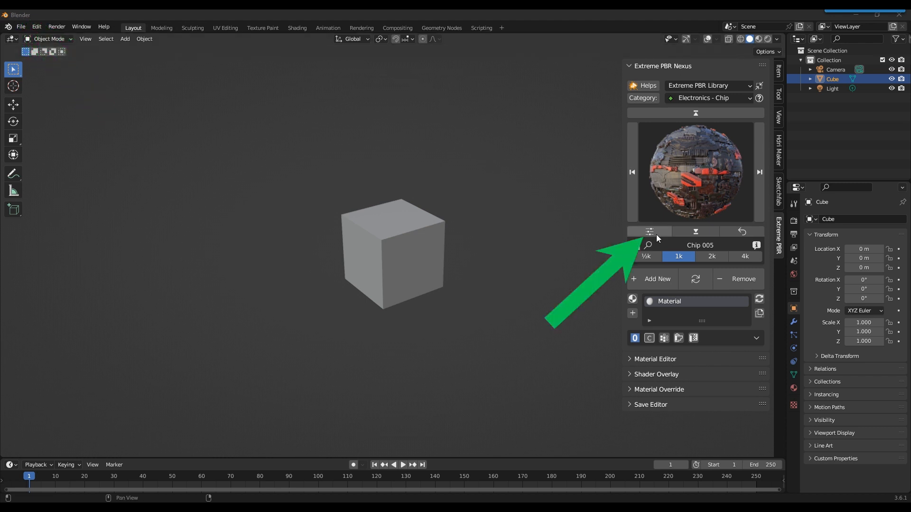
Open the Extreme PBR add-on preferences from the Nexus sidebar panel's settings icon.
{"action": "left_click", "coordinate": [650, 231]}
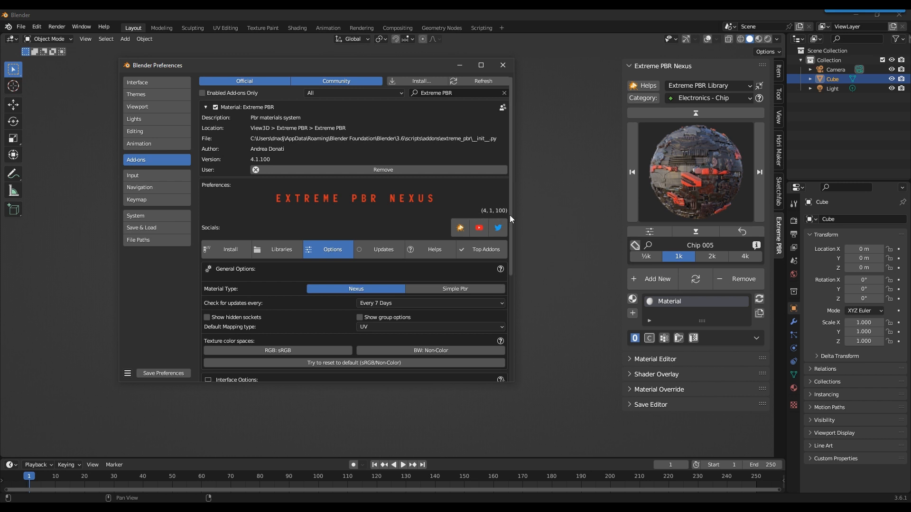
{"action": "mouse_move", "coordinate": [361, 172]}
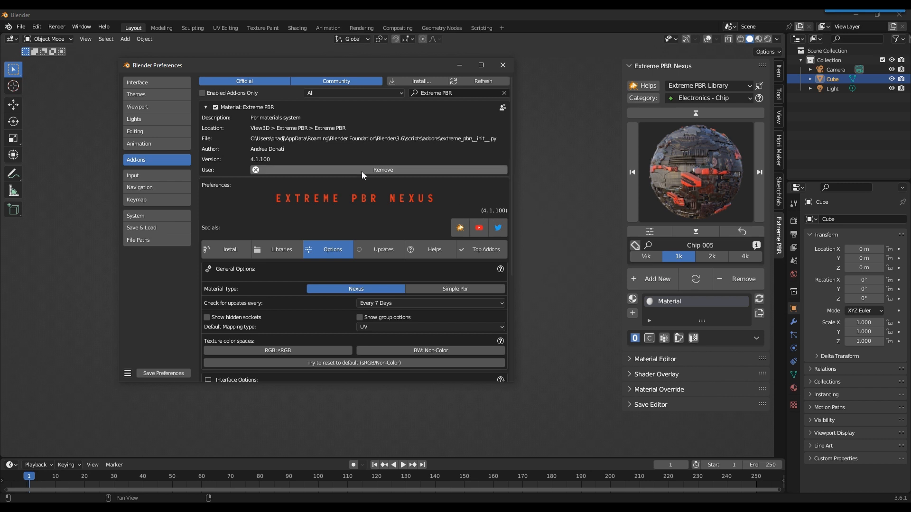
{"action": "mouse_move", "coordinate": [261, 163]}
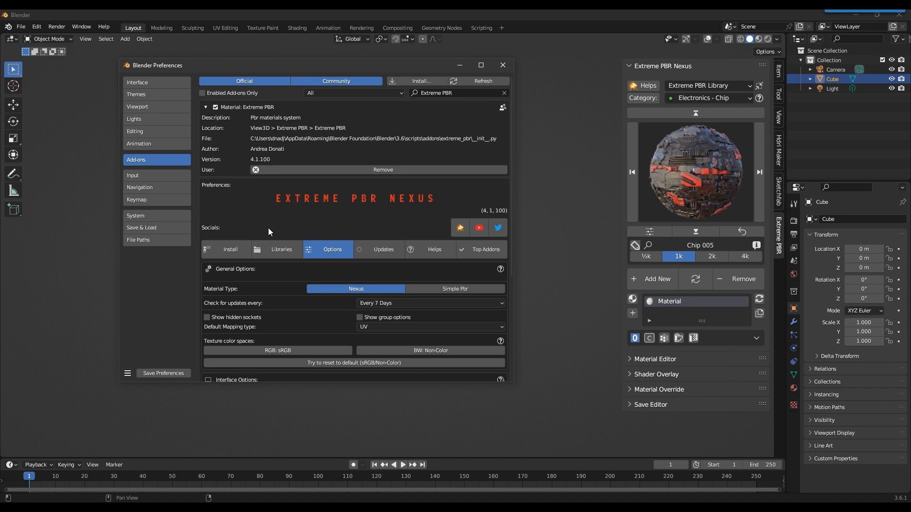
{"action": "mouse_move", "coordinate": [281, 249]}
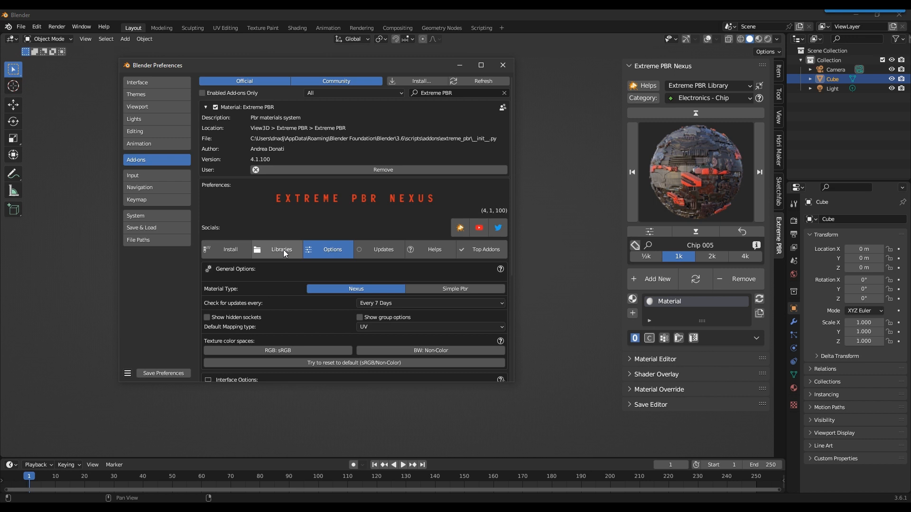
Switch to the Libraries section to show the default and user library paths.
{"action": "left_click", "coordinate": [281, 249]}
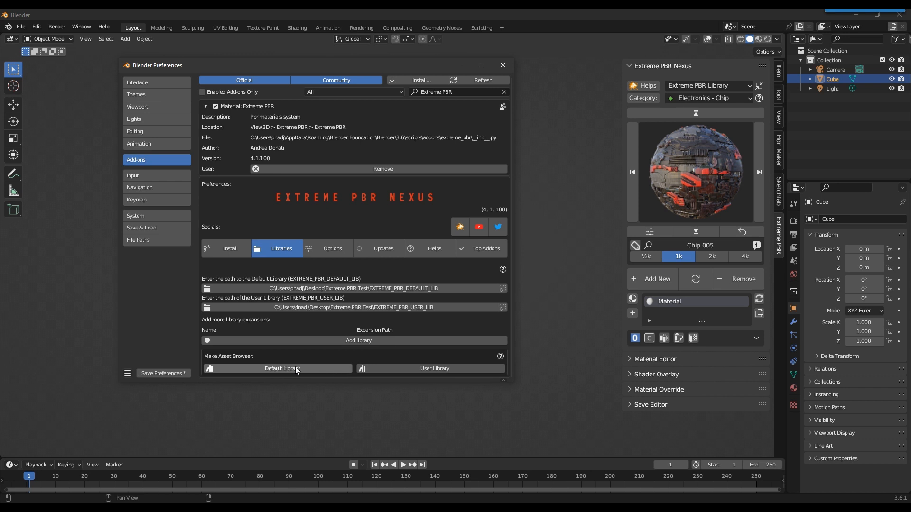
{"action": "mouse_move", "coordinate": [283, 373]}
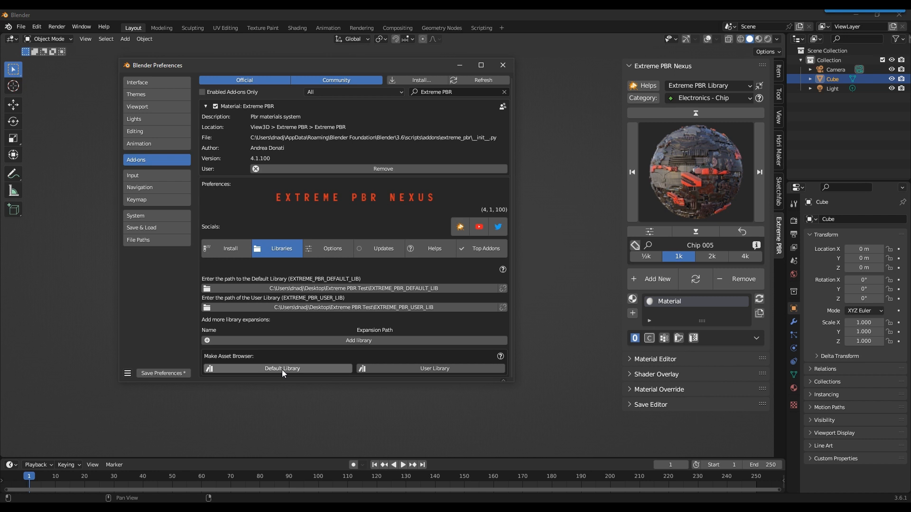
Choose Make Asset Browser for the Default Library to reach its confirmation prompt.
{"action": "left_click", "coordinate": [282, 368]}
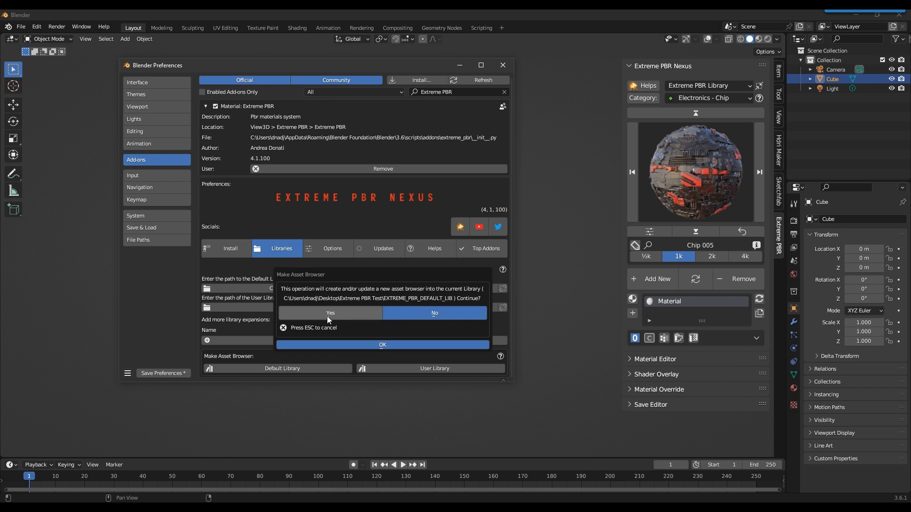
{"action": "mouse_move", "coordinate": [330, 313]}
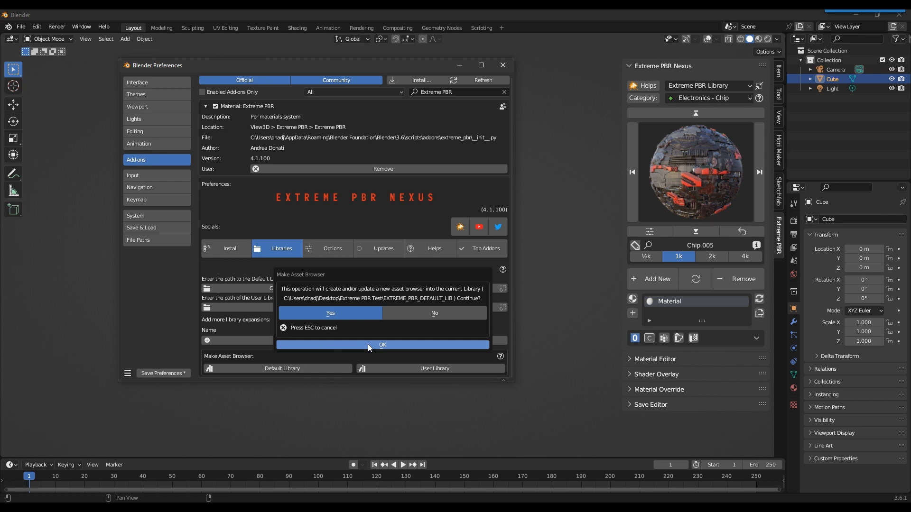
{"action": "mouse_move", "coordinate": [427, 348]}
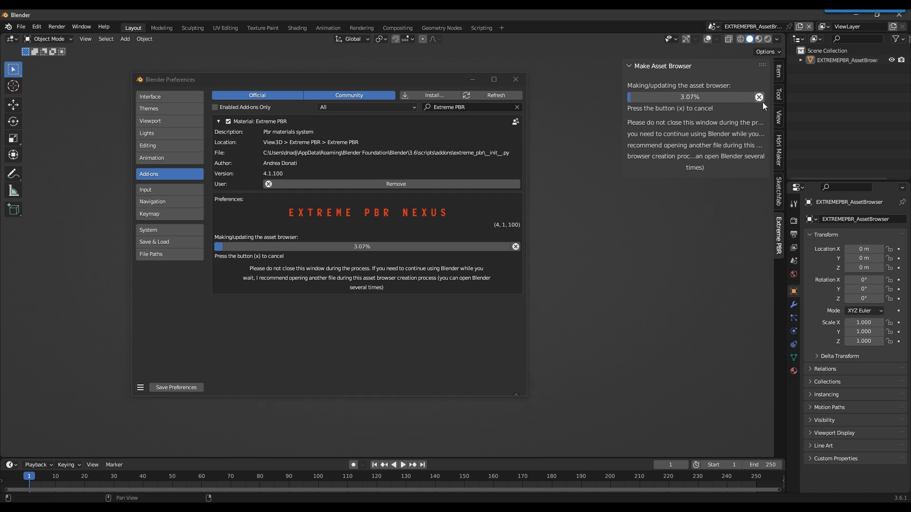
{"action": "mouse_move", "coordinate": [694, 213]}
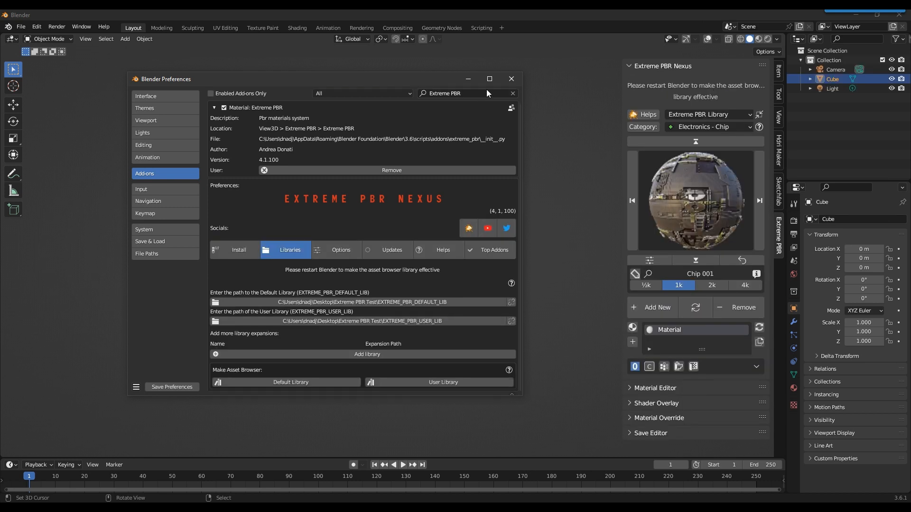
Close Preferences and switch the bottom timeline editor to the Asset Browser.
{"action": "left_click", "coordinate": [510, 78]}
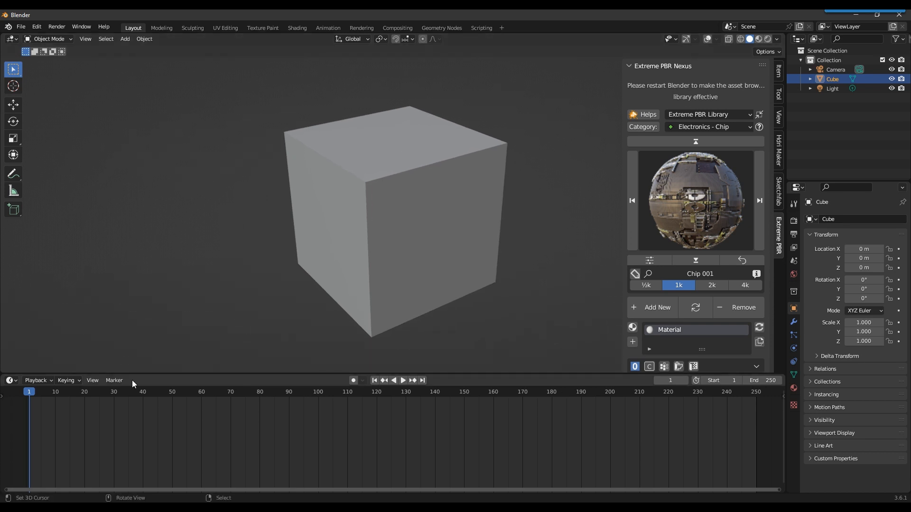
{"action": "left_click", "coordinate": [11, 380]}
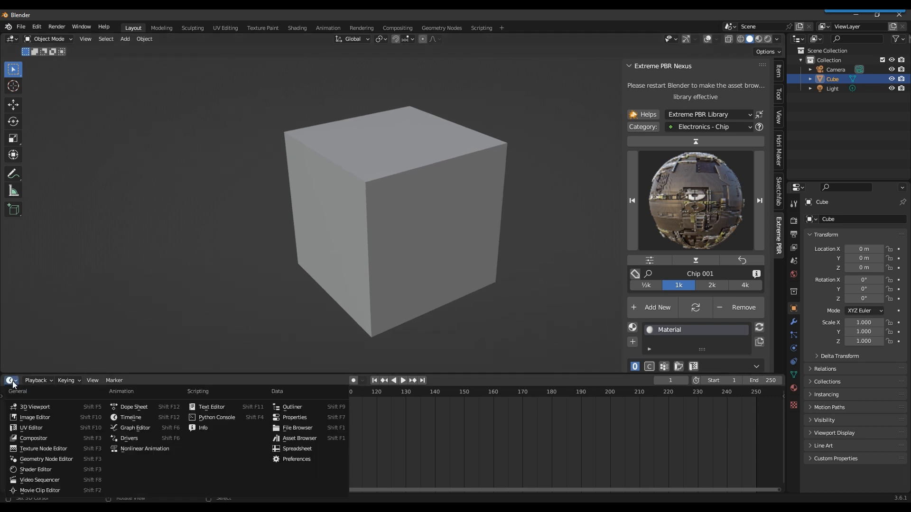
{"action": "mouse_move", "coordinate": [299, 438]}
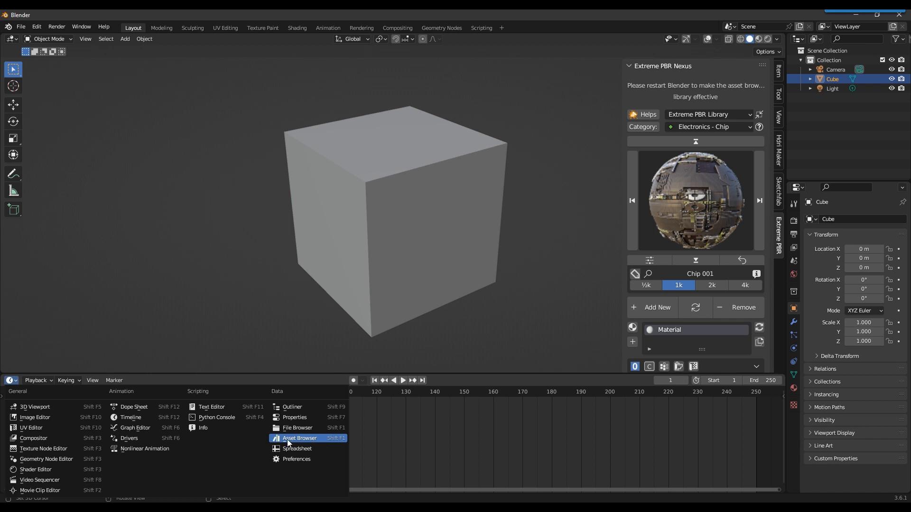
{"action": "left_click", "coordinate": [300, 438]}
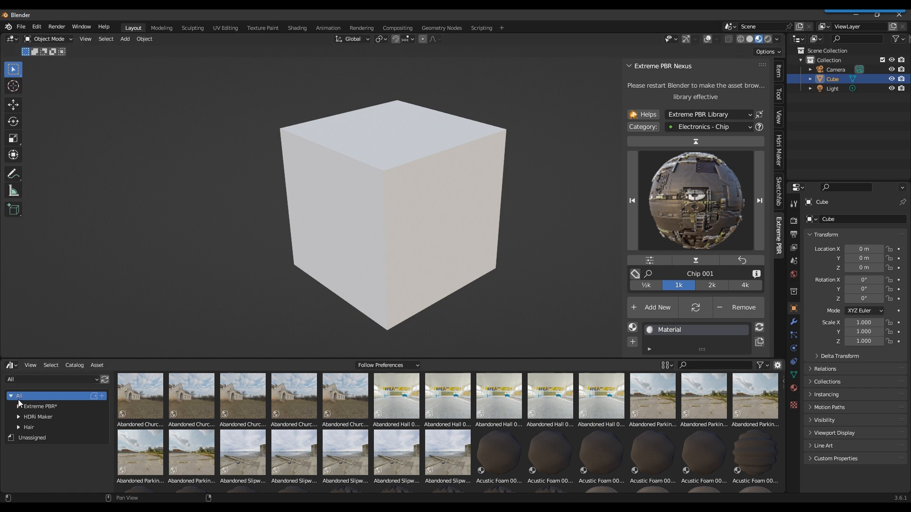
Expand Extreme PBR > Default Library, enlarge the browser, and select the 1k catalog.
{"action": "left_click", "coordinate": [39, 406]}
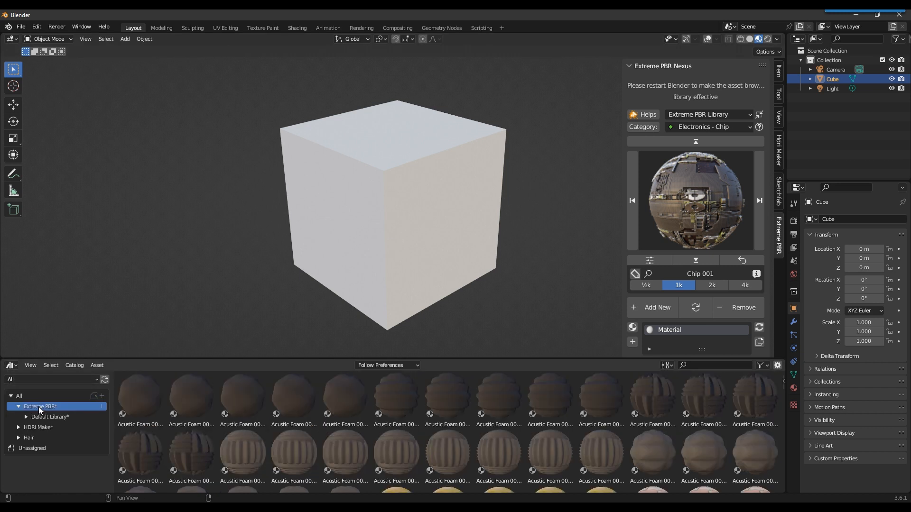
{"action": "left_click", "coordinate": [26, 416]}
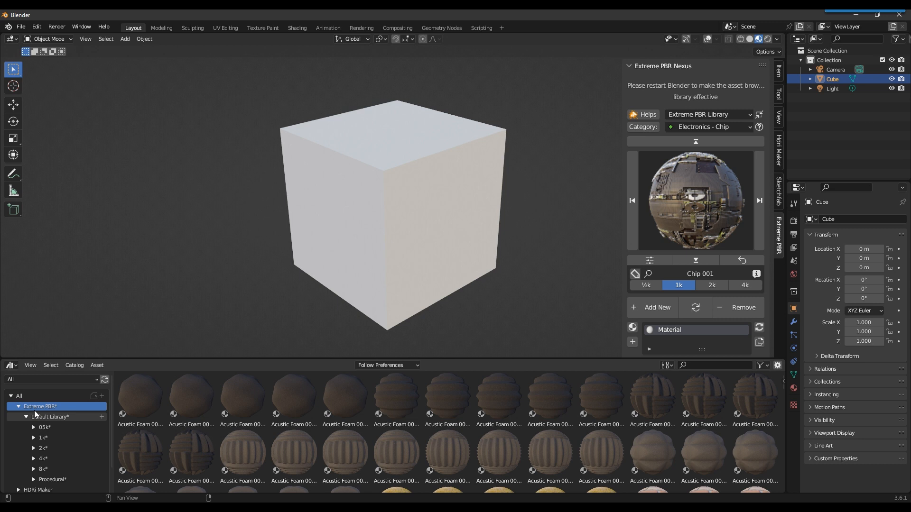
{"action": "left_click_drag", "start_coordinate": [155, 303], "coordinate": [155, 301]}
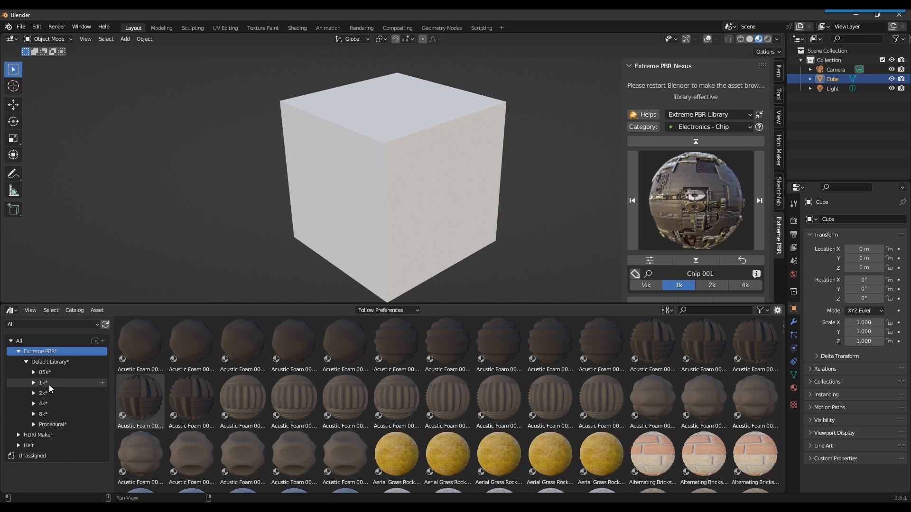
{"action": "left_click", "coordinate": [33, 383]}
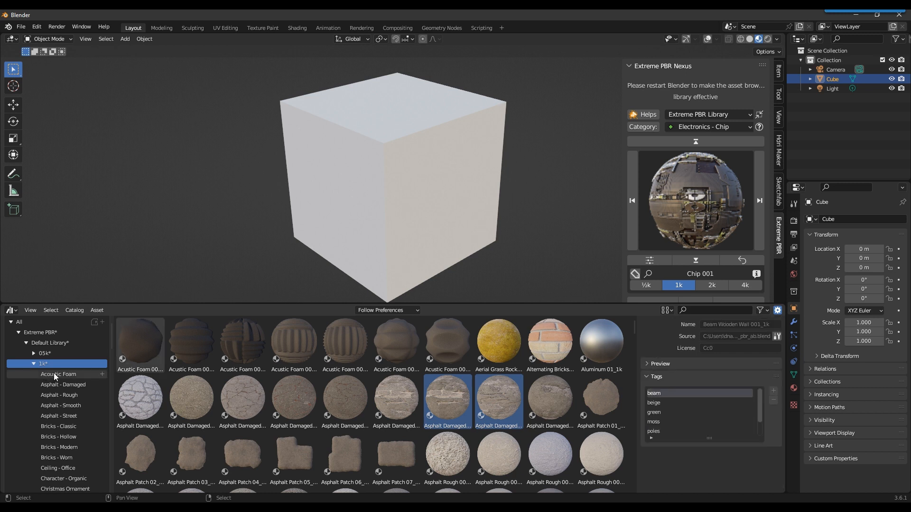
View Asphalt - Damaged, Acoustic Foam, Asphalt - Rough, Character - Organic and Corrugated - Various catalogs.
{"action": "left_click", "coordinate": [63, 385]}
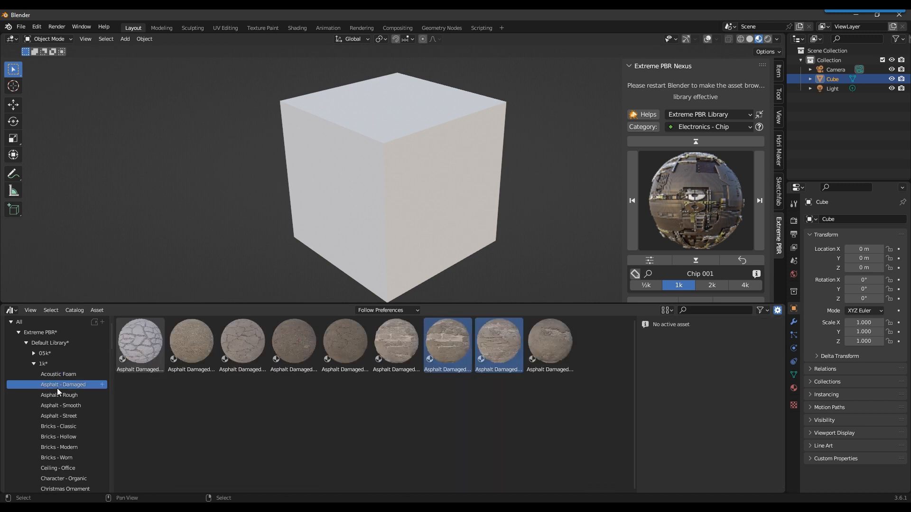
{"action": "left_click", "coordinate": [57, 395]}
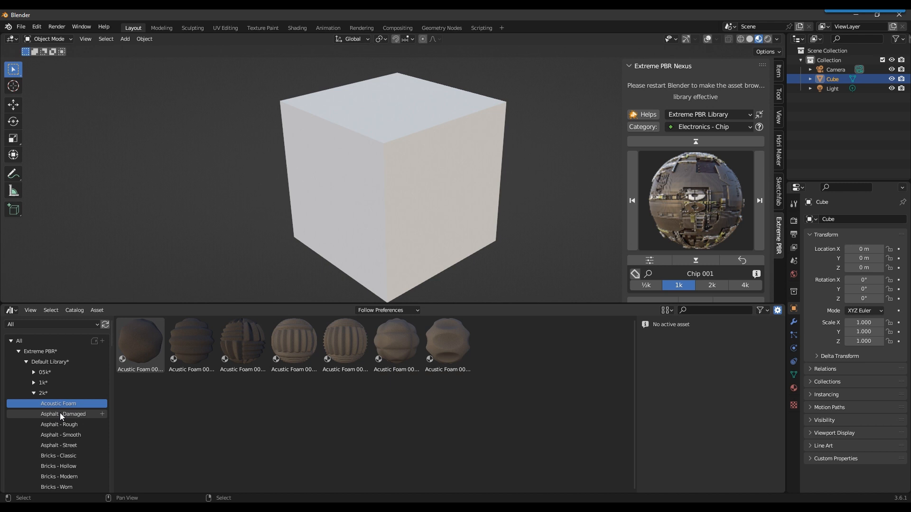
{"action": "left_click", "coordinate": [59, 425]}
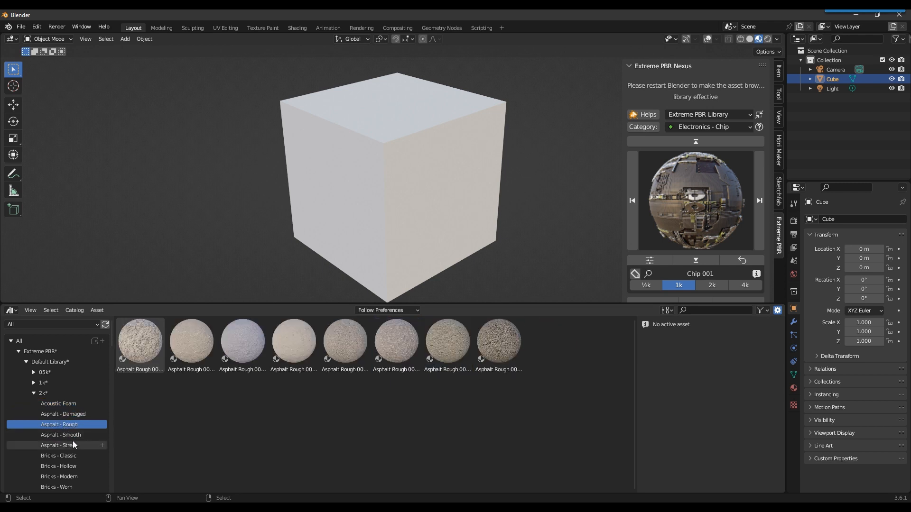
{"action": "left_click", "coordinate": [59, 419]}
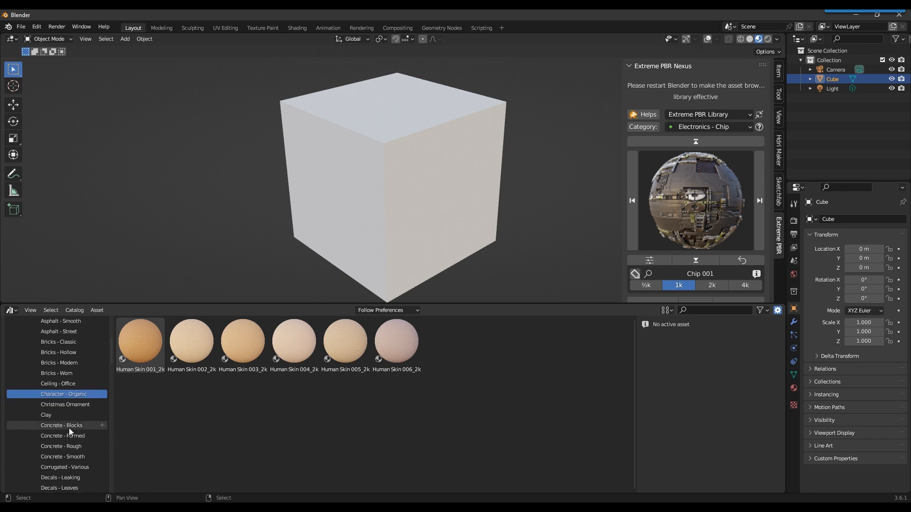
{"action": "left_click", "coordinate": [62, 425]}
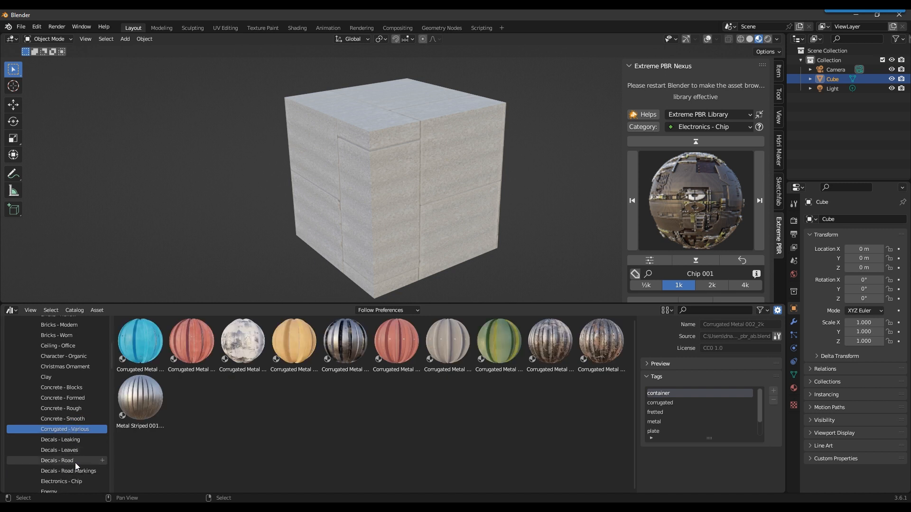
Pick the red Corrugated Metal asset to apply to the cube.
{"action": "left_click", "coordinate": [191, 342]}
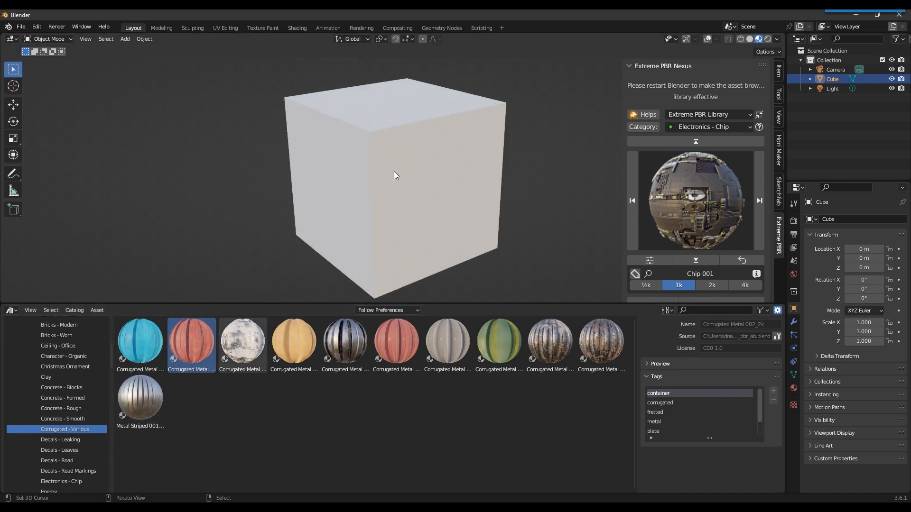